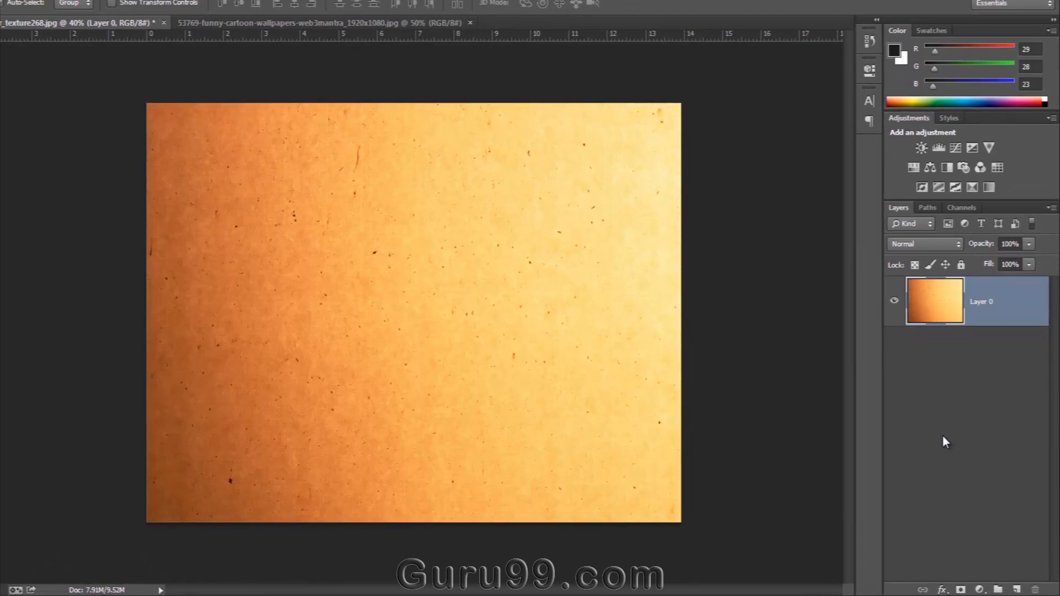
- Bring the pirate illustration into the paper texture document as Layer 1 above Layer 0 and select it
left_click(924, 244)
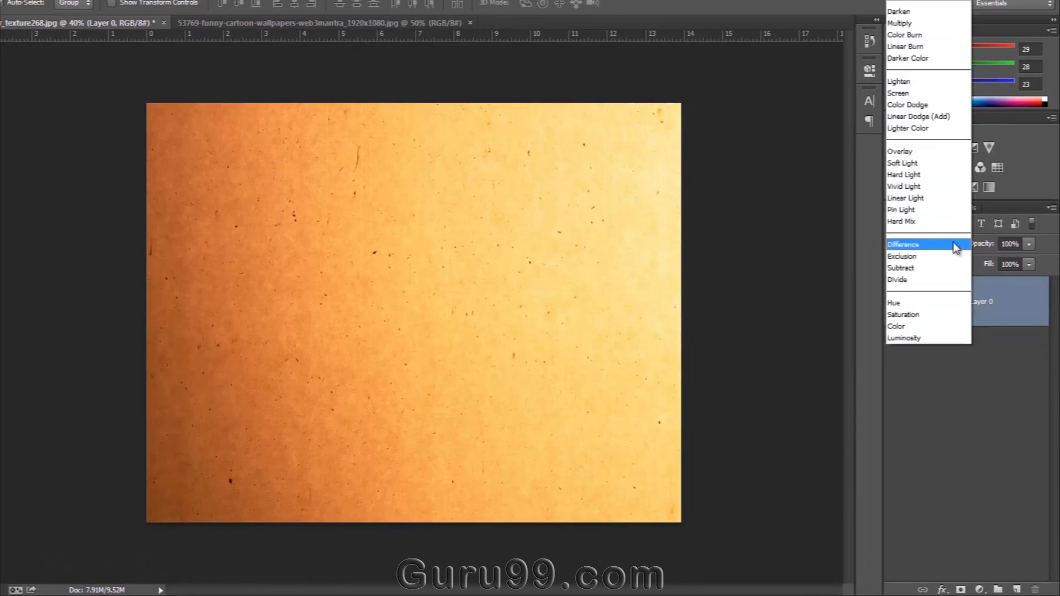
mouse_move(939, 11)
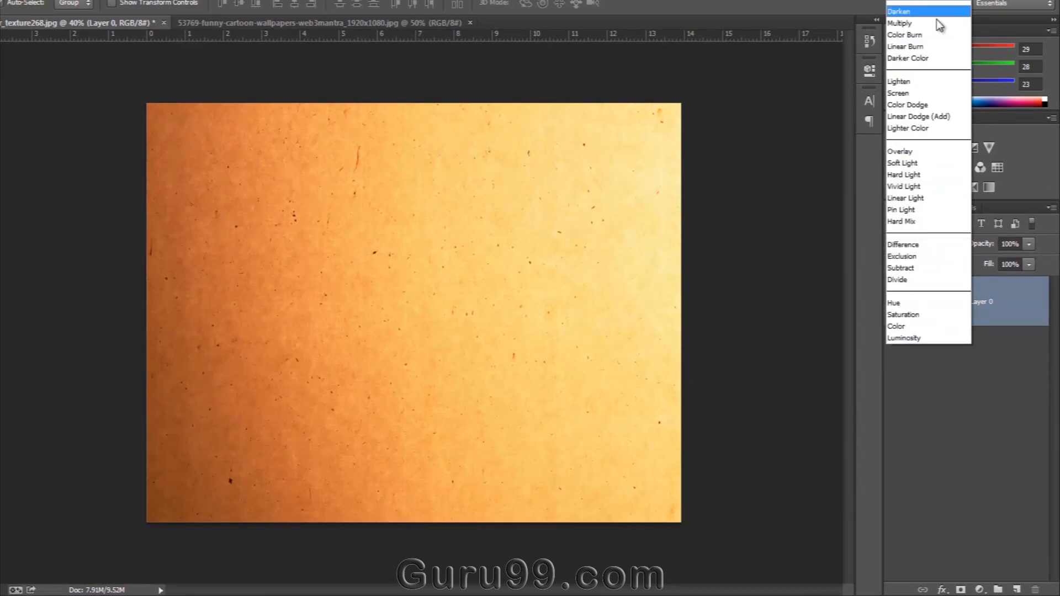
mouse_move(919, 210)
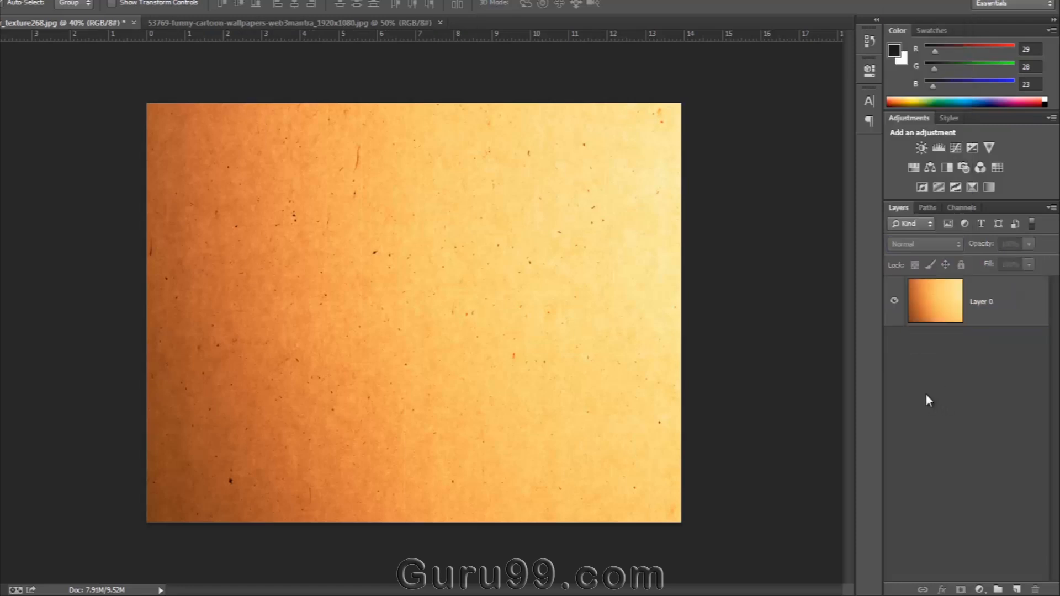
mouse_move(671, 380)
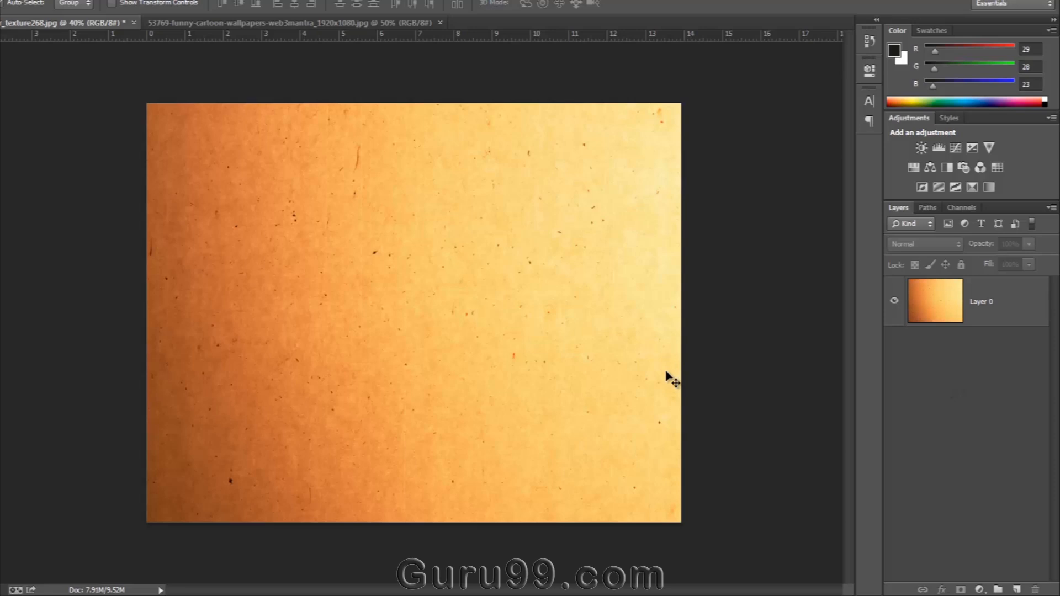
mouse_move(218, 64)
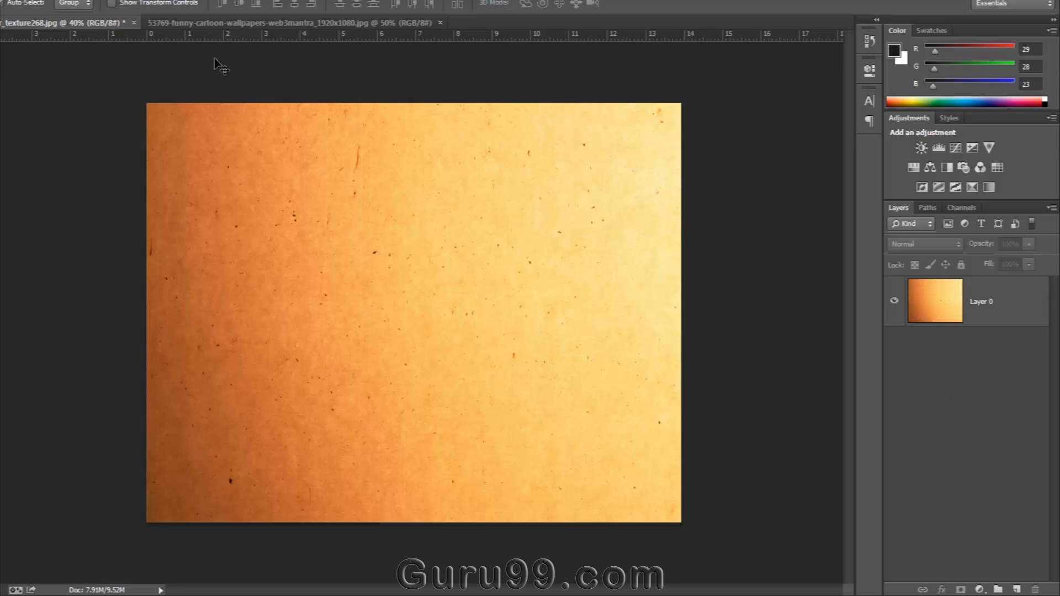
left_click(290, 22)
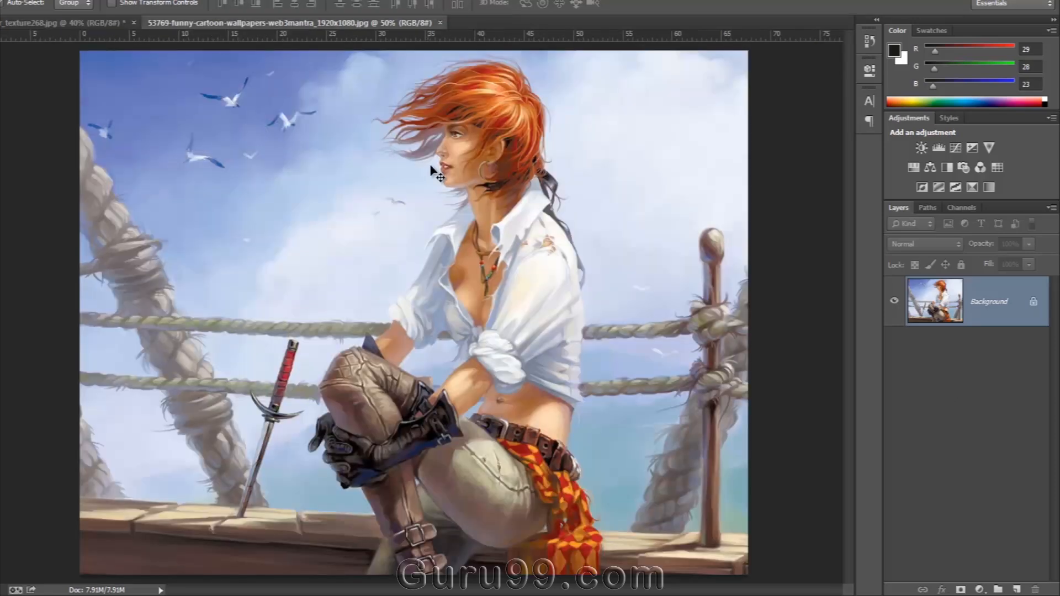
mouse_move(480, 223)
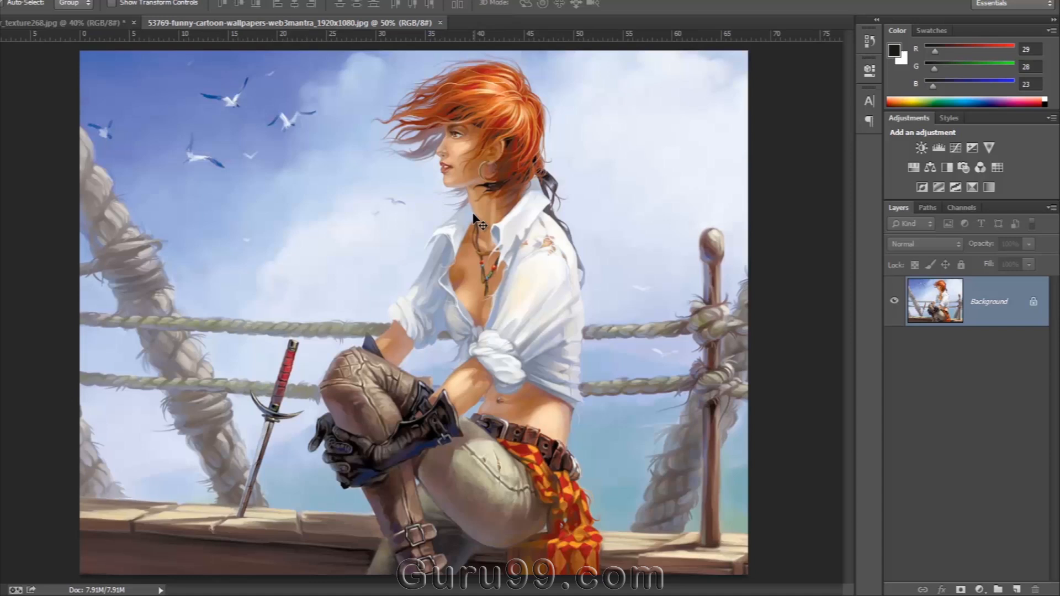
left_click(64, 22)
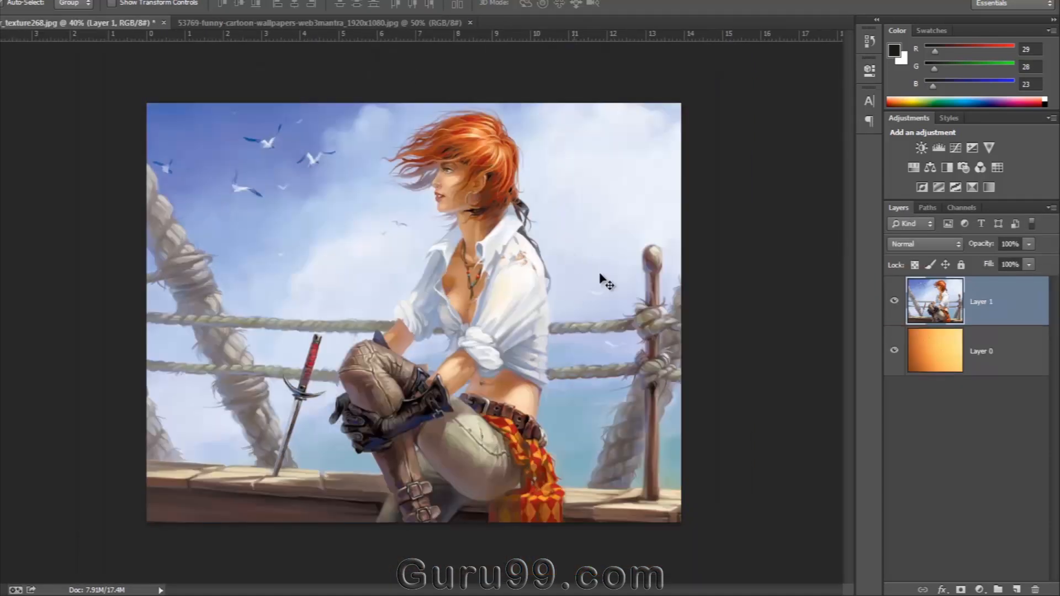
left_click(980, 351)
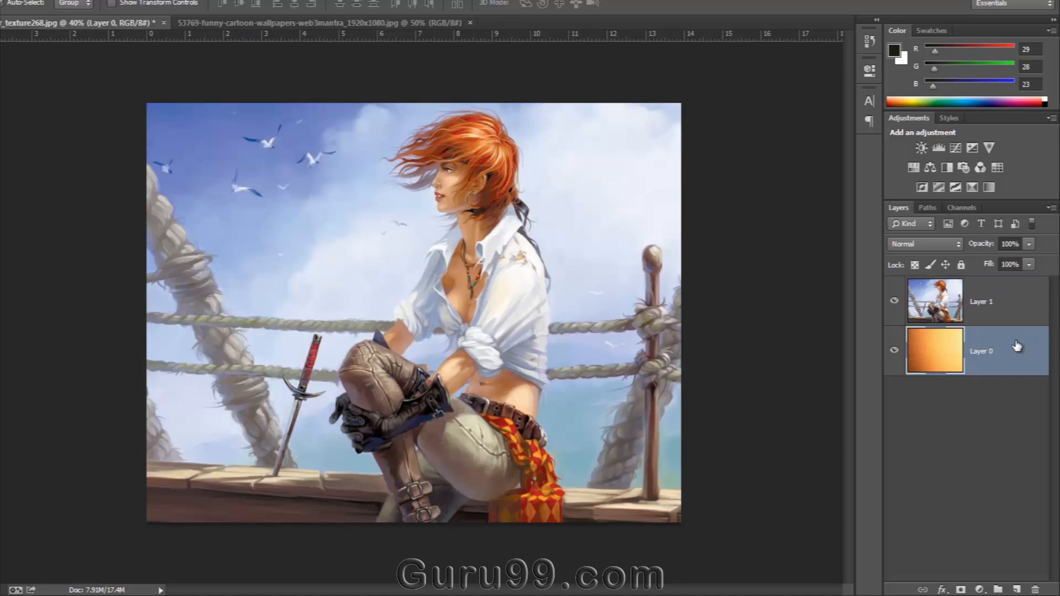
left_click(980, 300)
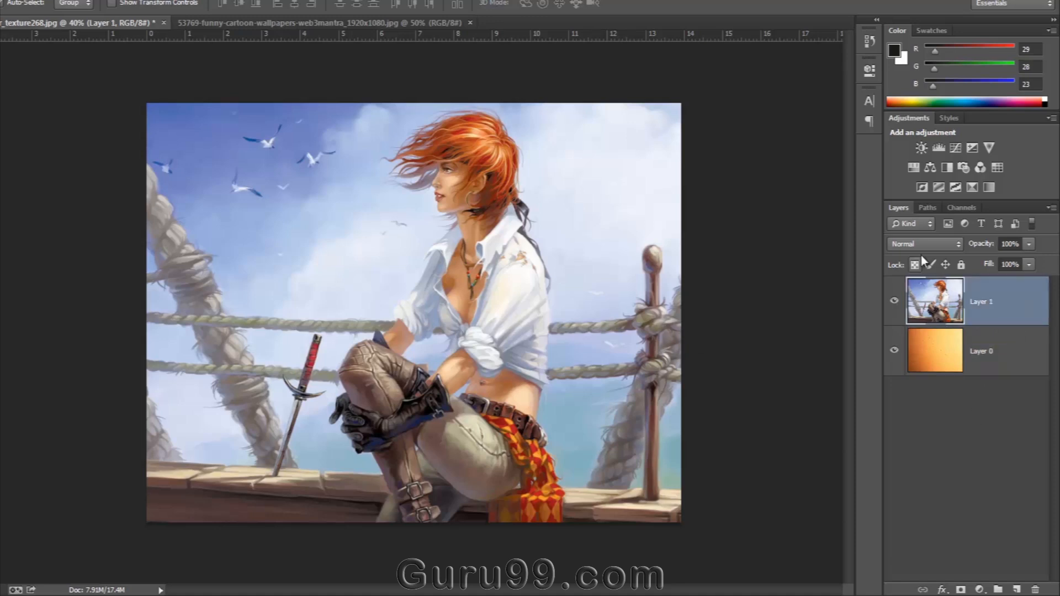
- Preview the pirate layer in Dissolve, Linear Burn and Screen blend modes over the texture
left_click(924, 244)
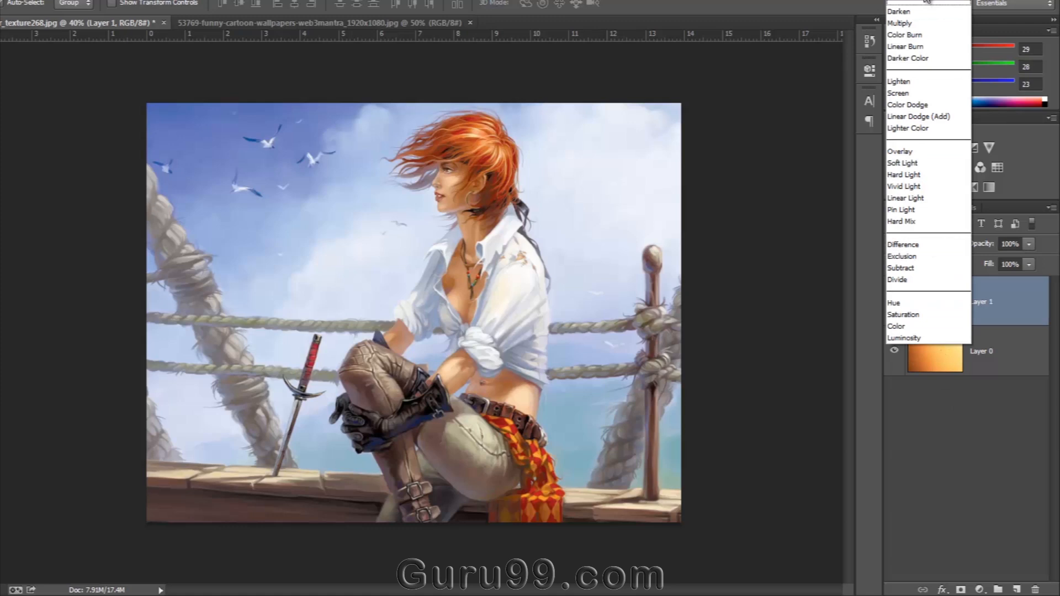
left_click(900, 232)
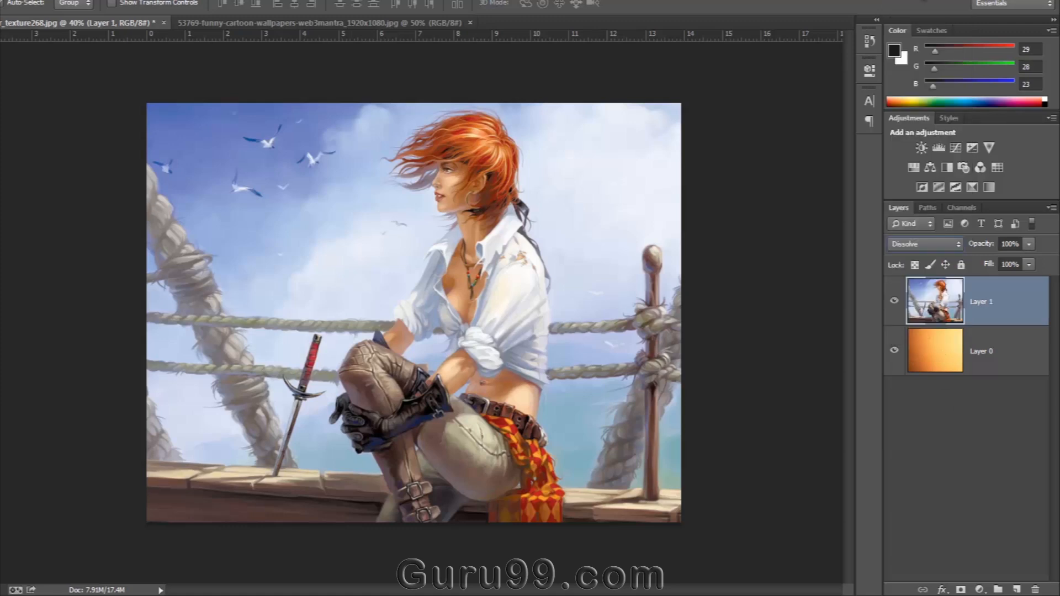
left_click(923, 244)
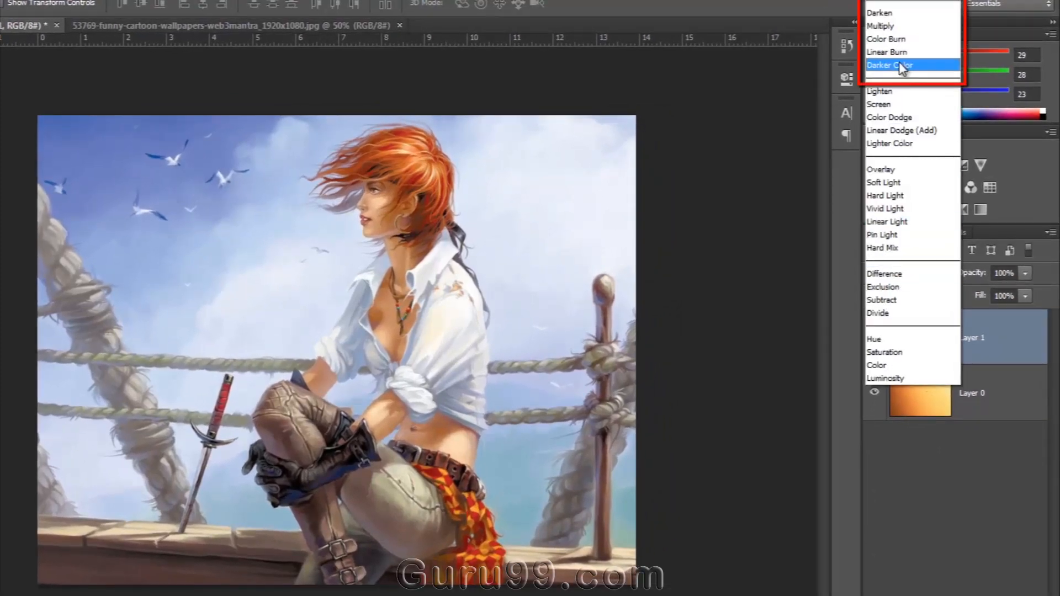
mouse_move(899, 25)
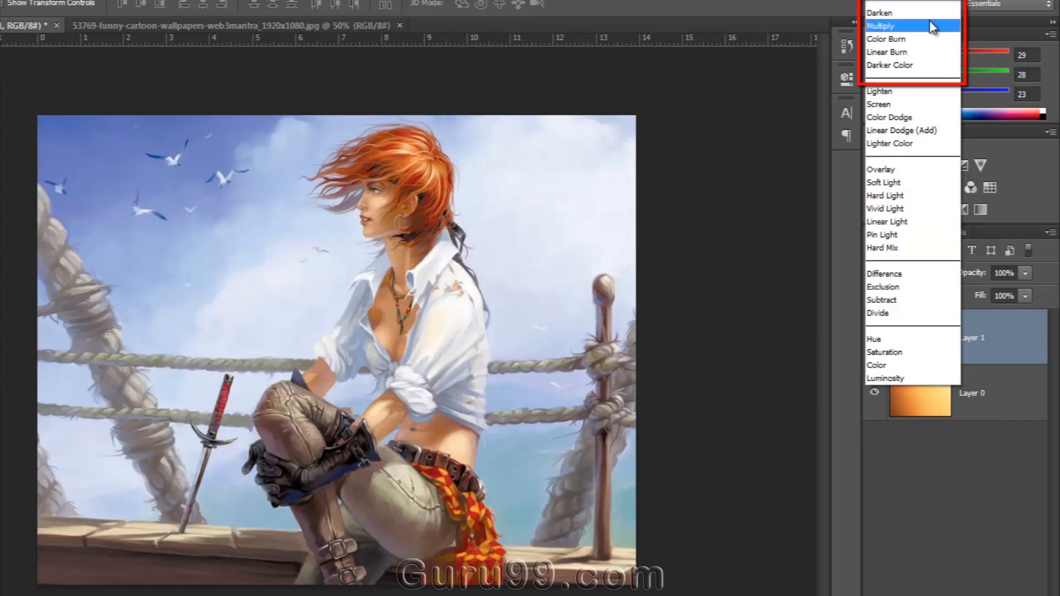
mouse_move(937, 32)
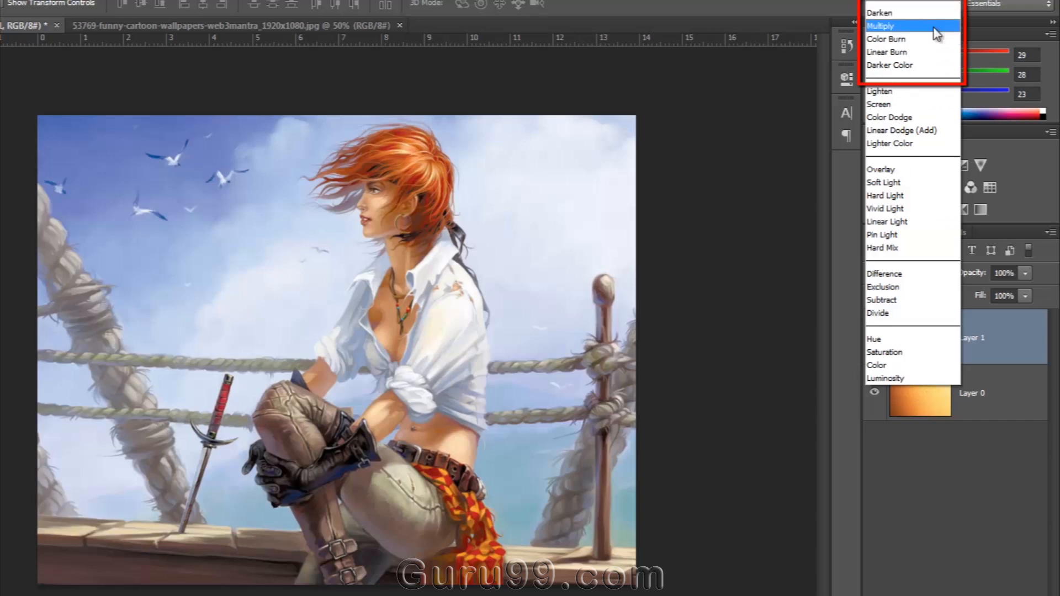
left_click(886, 52)
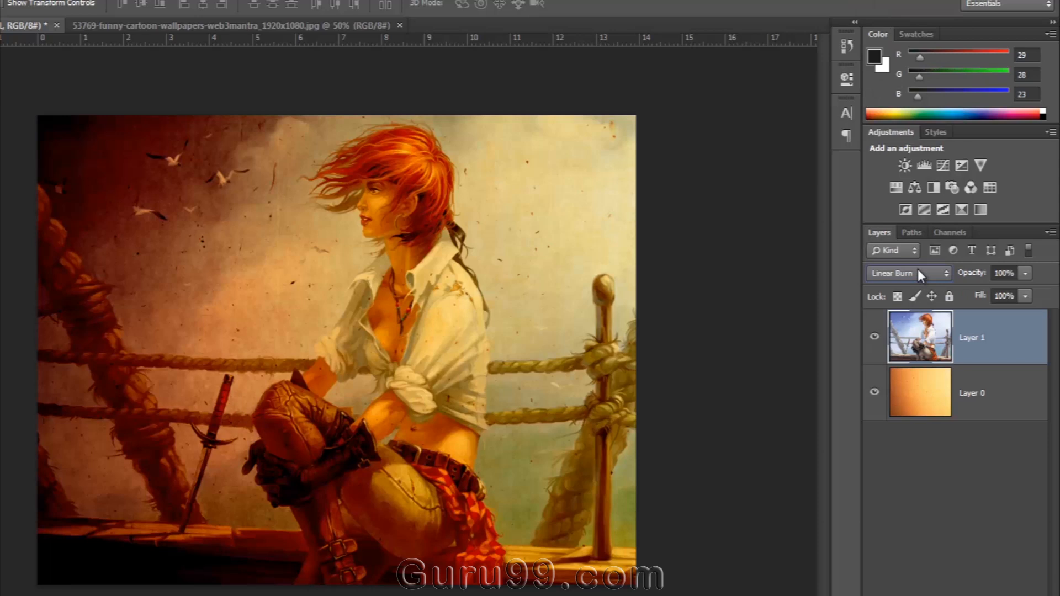
left_click(908, 273)
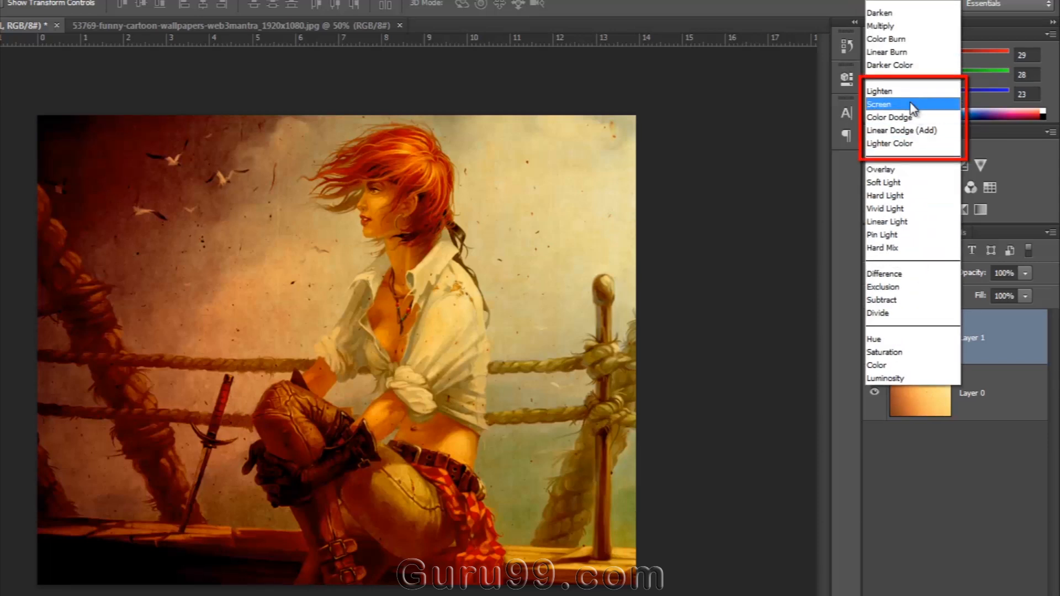
mouse_move(925, 110)
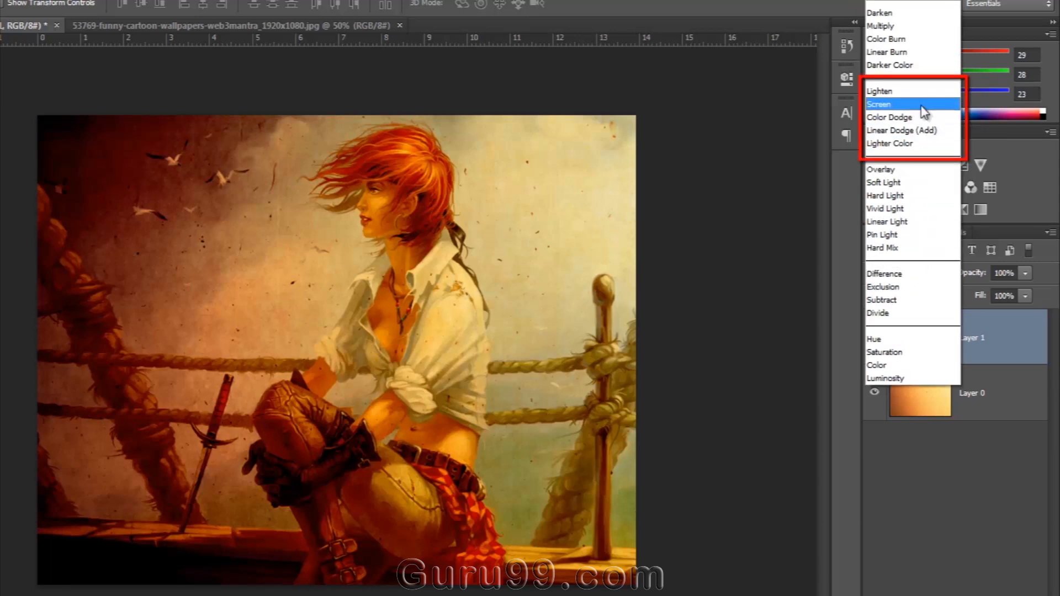
left_click(878, 104)
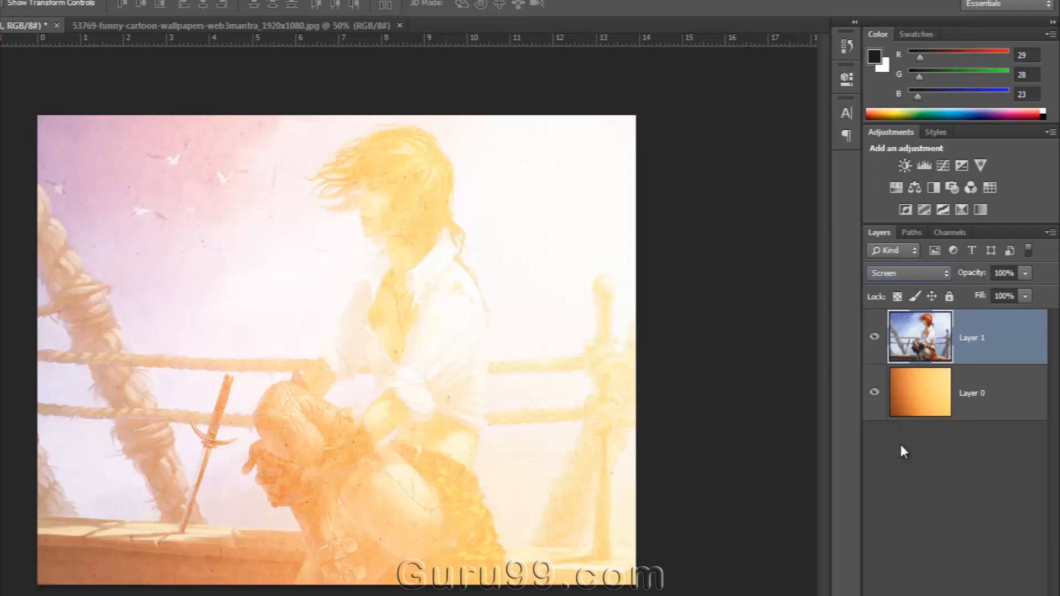
mouse_move(907, 283)
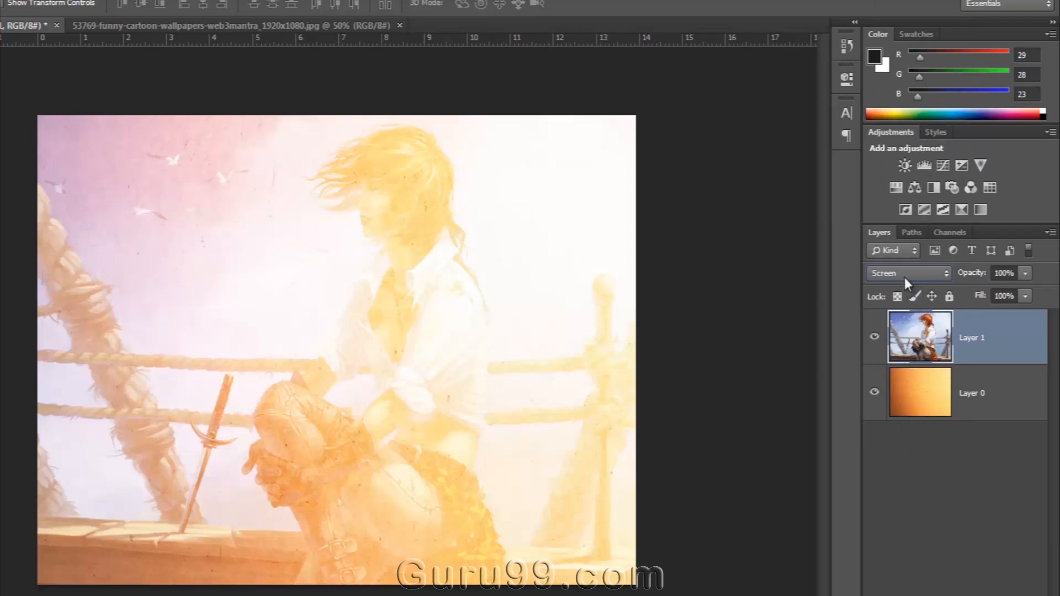
- Preview Soft Light, then blend the pirate layer over the texture in Difference mode
left_click(905, 272)
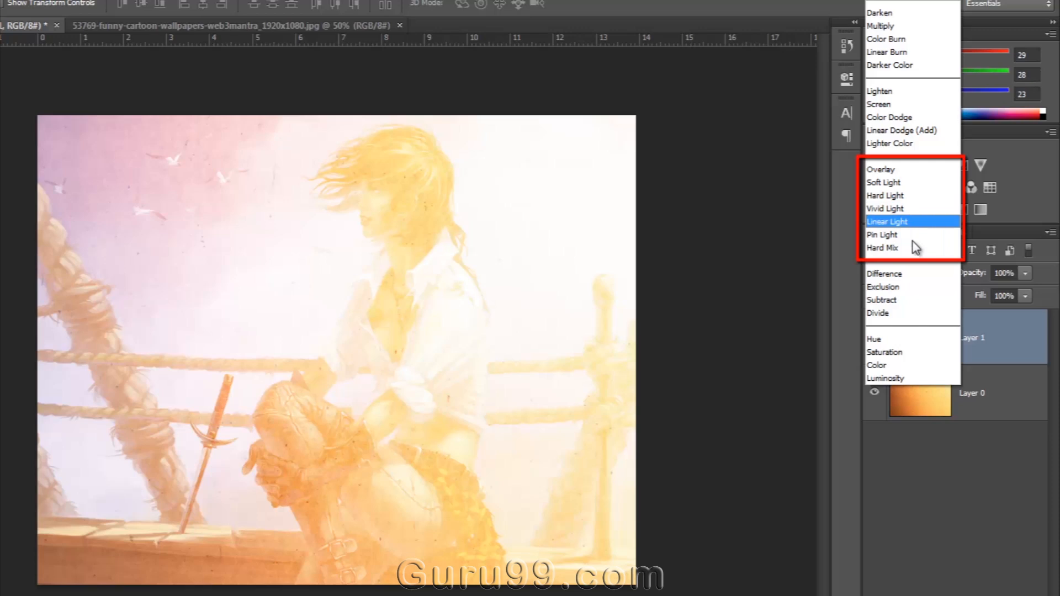
left_click(883, 182)
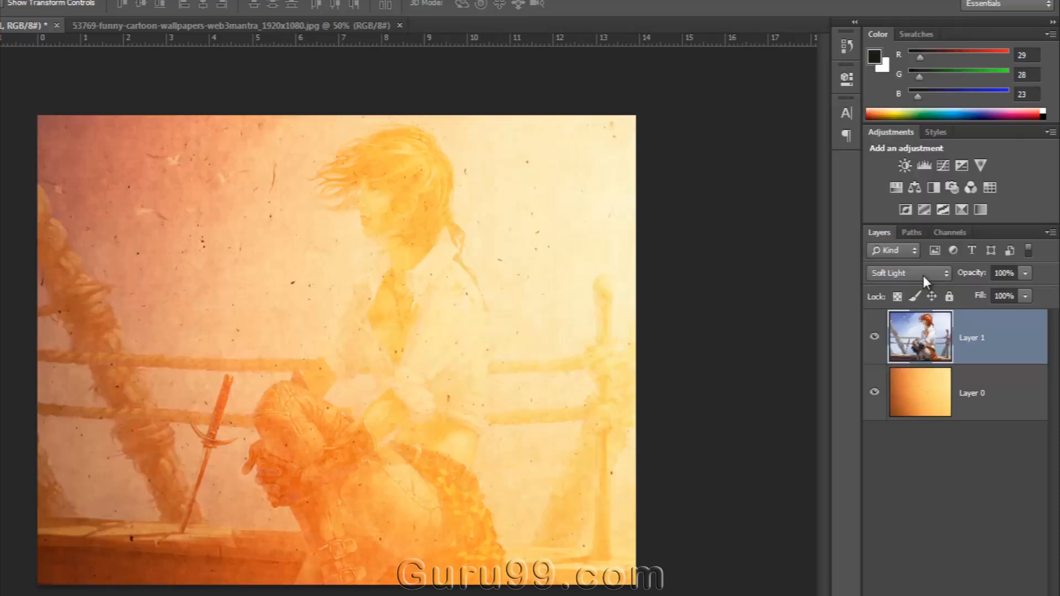
left_click(908, 273)
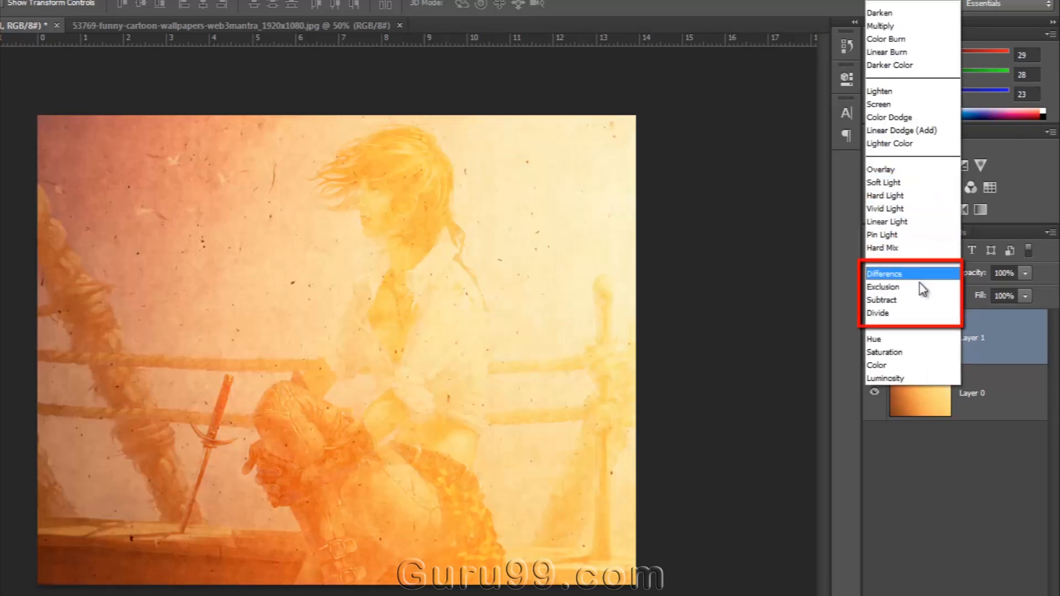
left_click(884, 273)
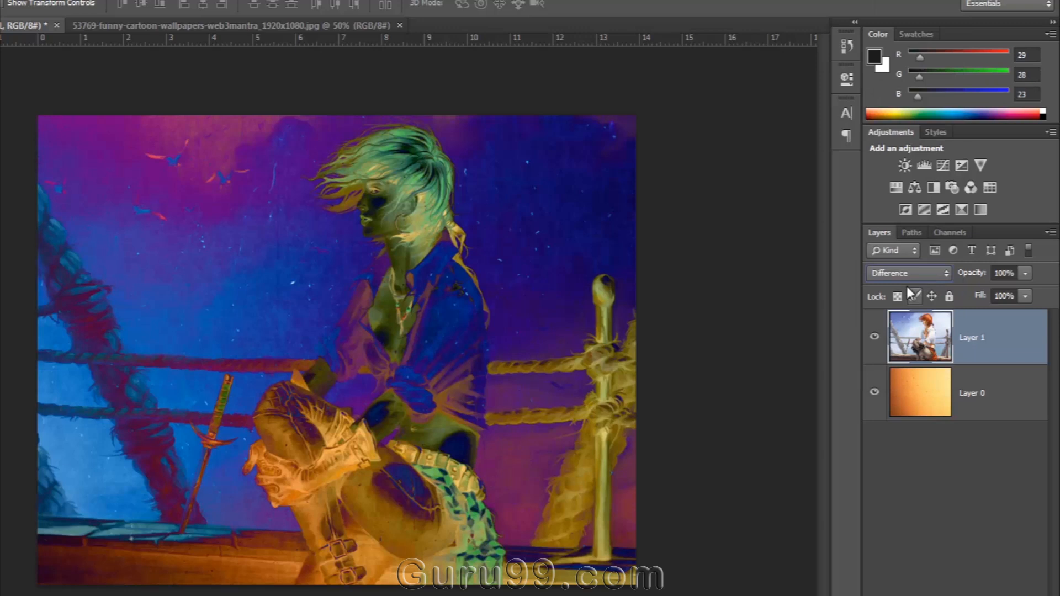
left_click(906, 272)
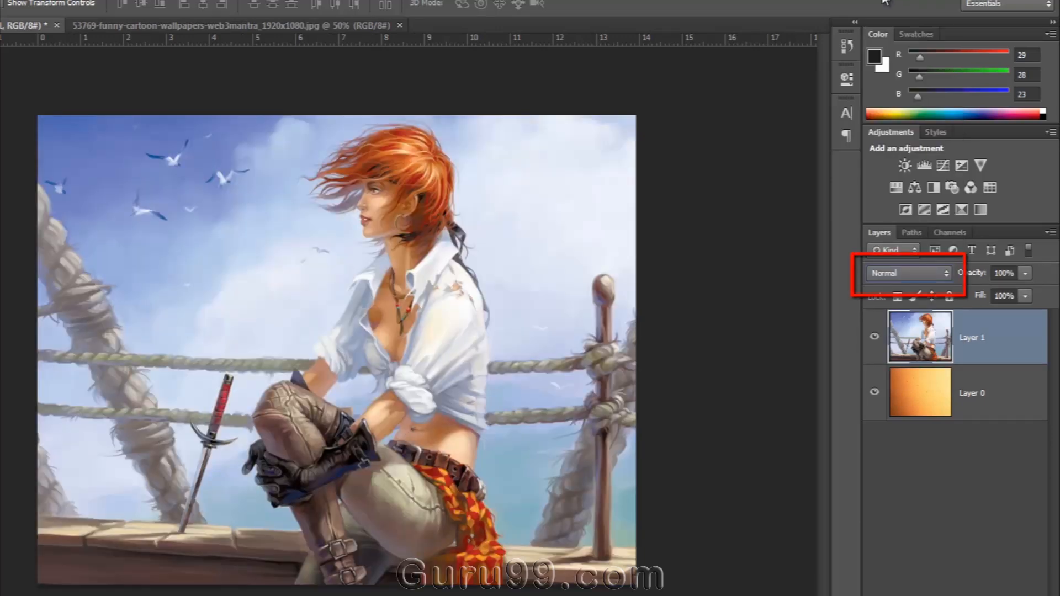
- Cycle the pirate layer through Lighten, Linear Light, Luminosity and Multiply, ending on Linear Burn
left_click(905, 273)
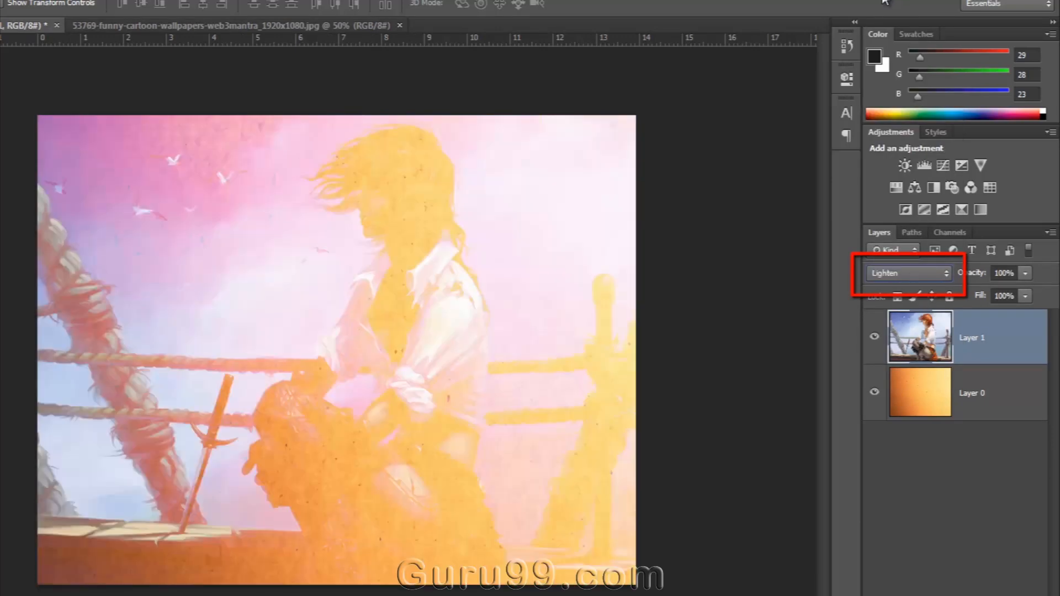
left_click(905, 273)
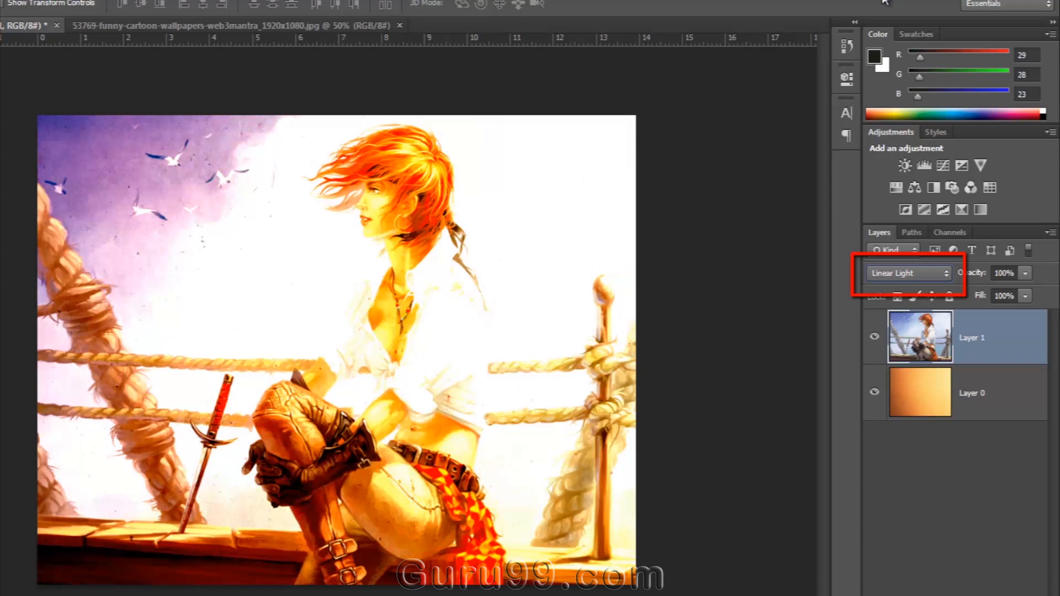
left_click(905, 273)
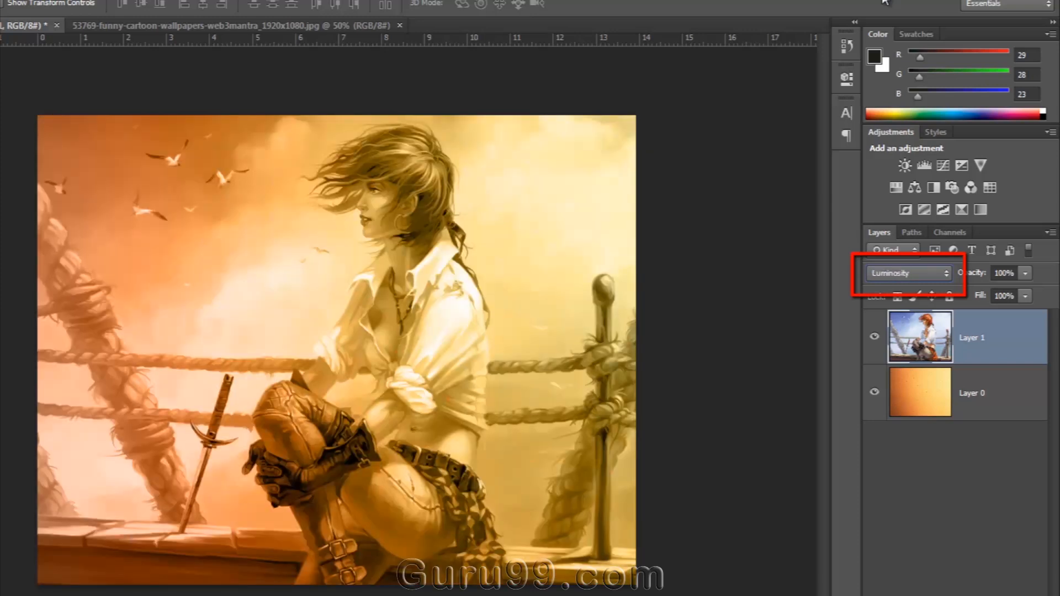
left_click(906, 273)
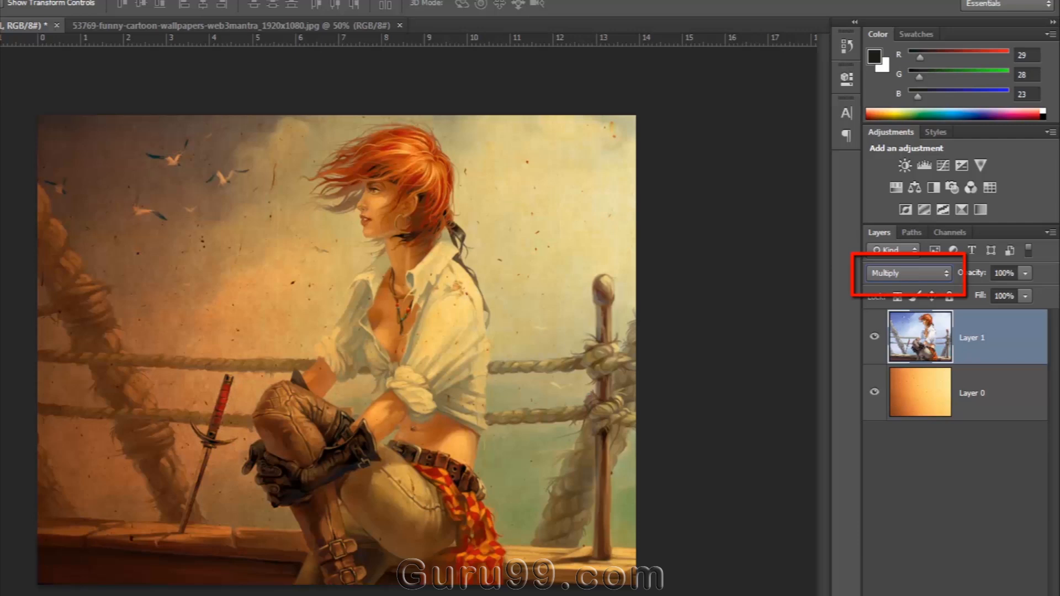
left_click(906, 273)
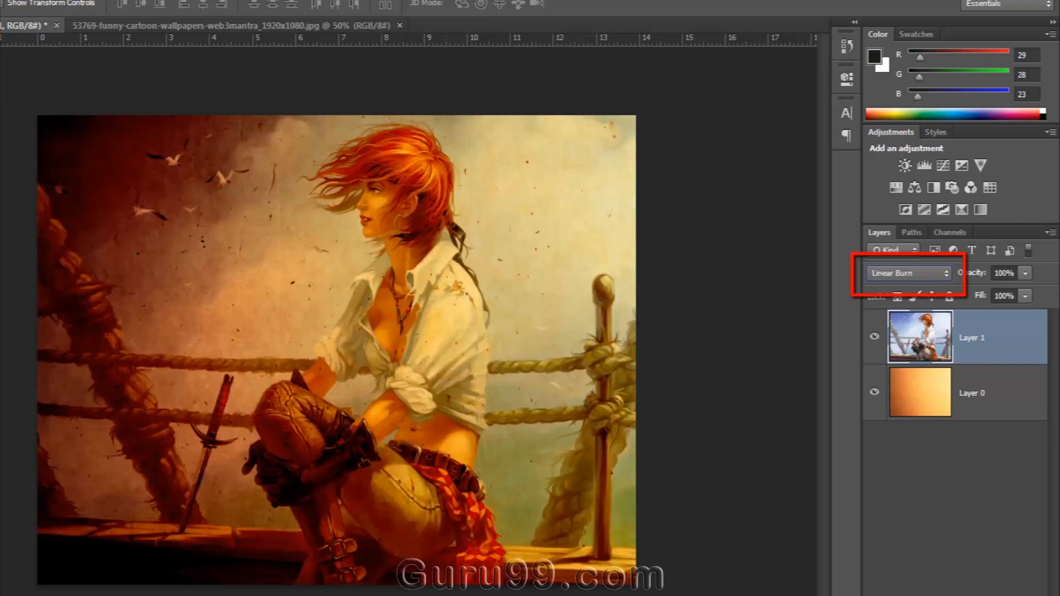
left_click(908, 272)
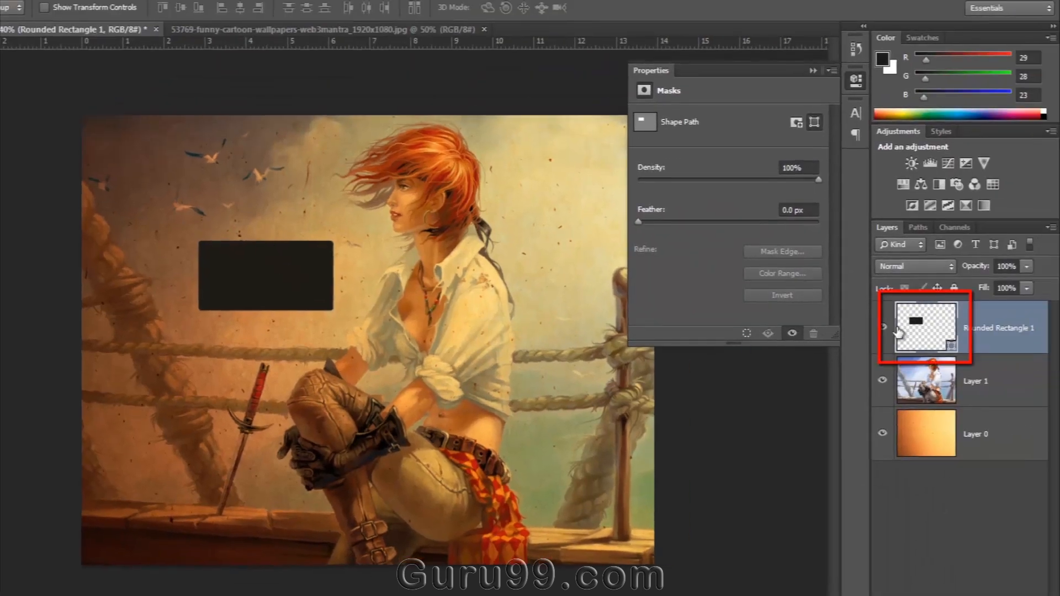
- Select the Rounded Rectangle 1 shape layer above the pirate illustration
left_click(782, 296)
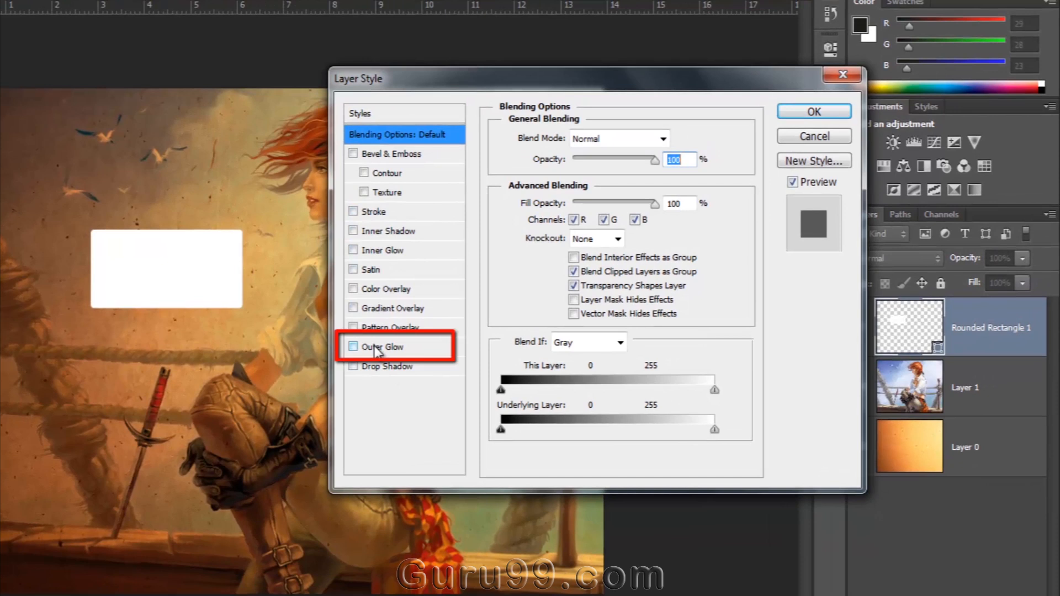
- Preview an Outer Glow with Dissolve blending on the rectangle, leaving it unapplied
left_click(353, 346)
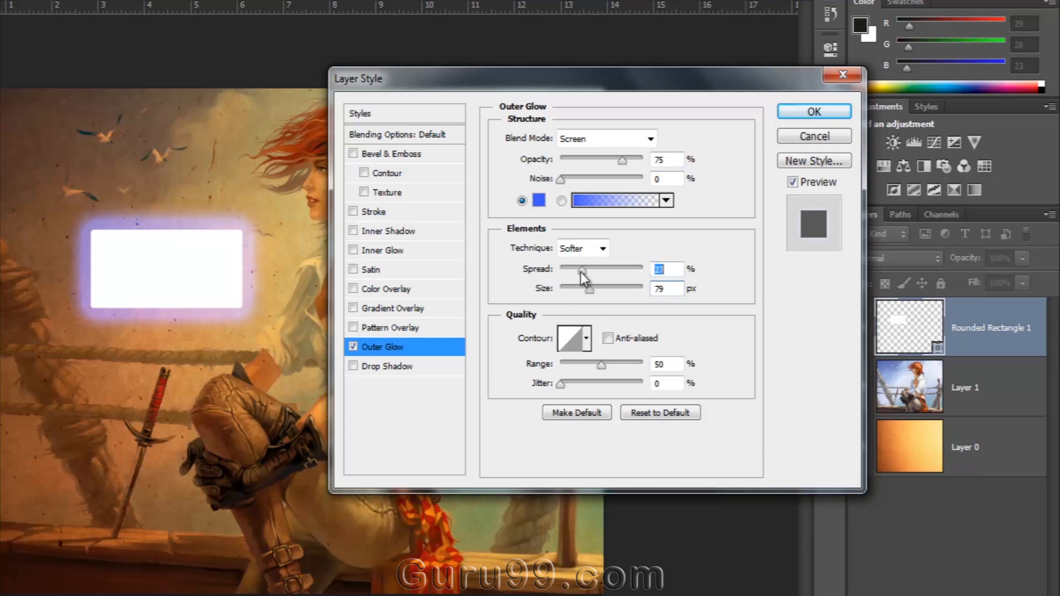
left_click(651, 140)
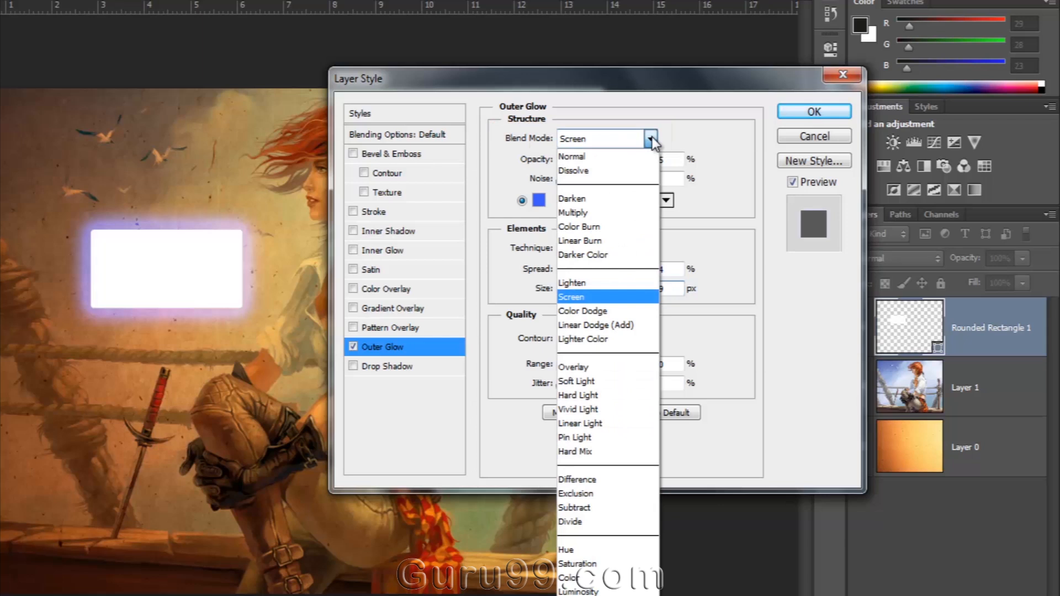
left_click(573, 170)
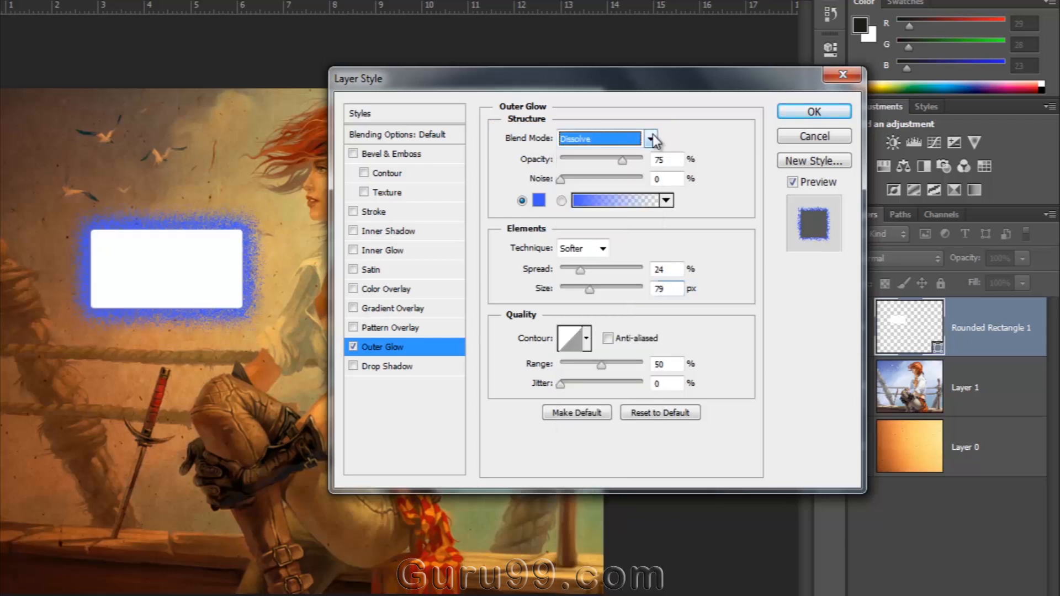
left_click(649, 139)
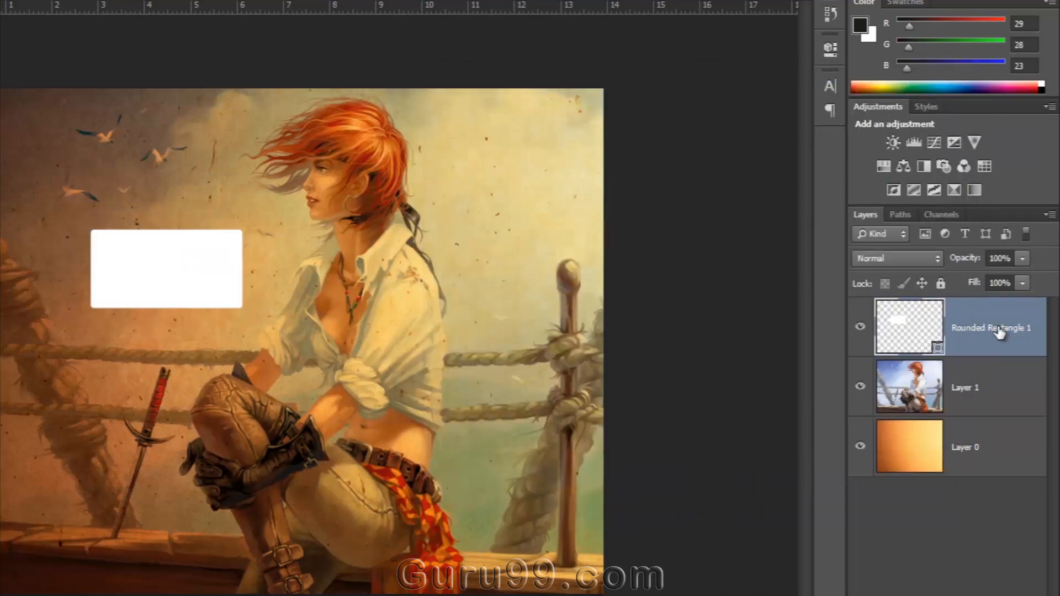
- Try Luminosity, then set the pirate layer to Multiply over the paper texture
left_click(893, 258)
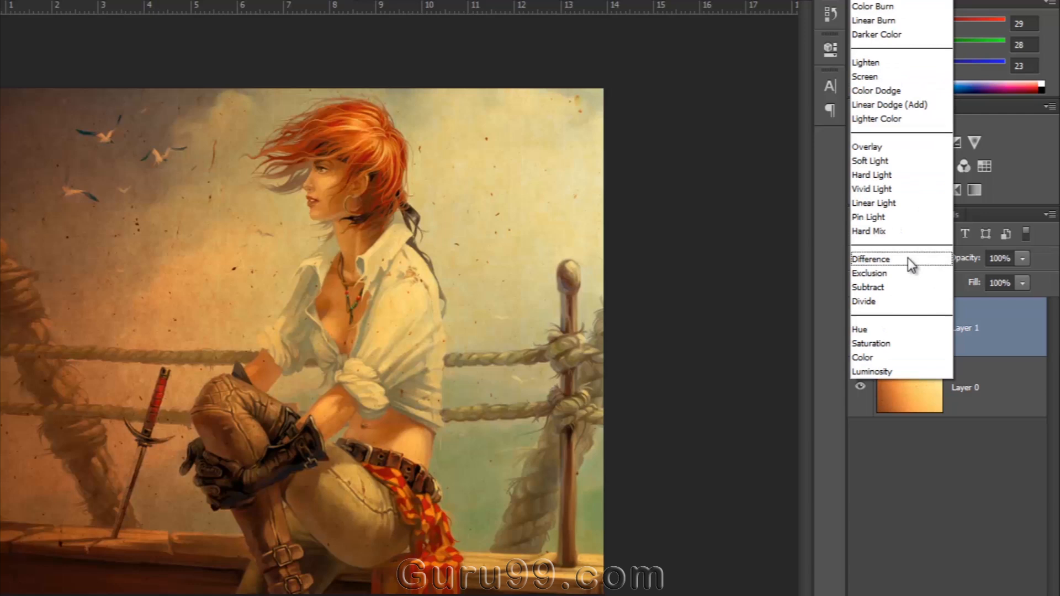
left_click(871, 371)
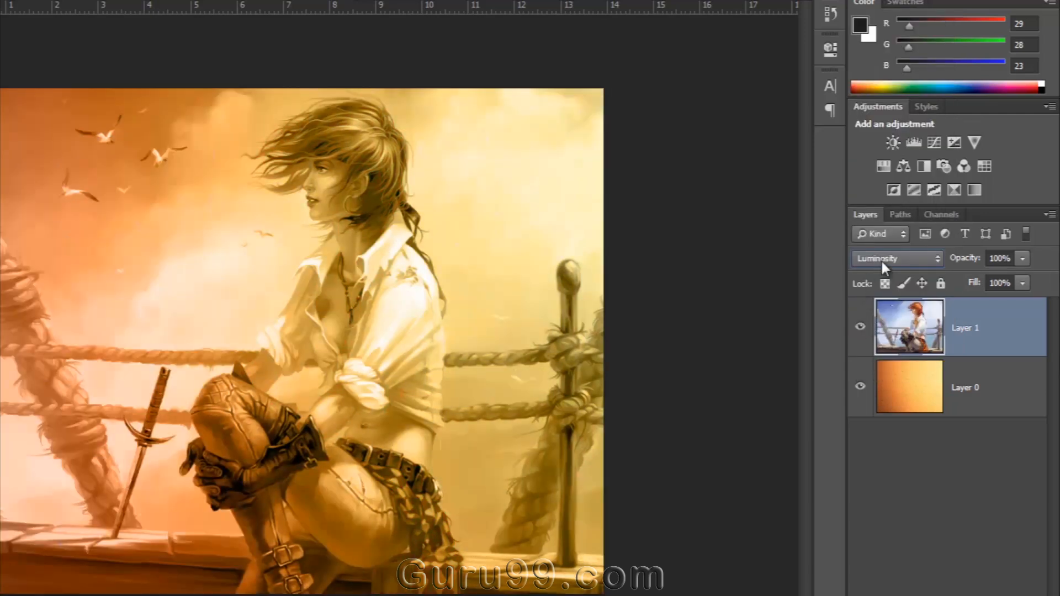
left_click(895, 259)
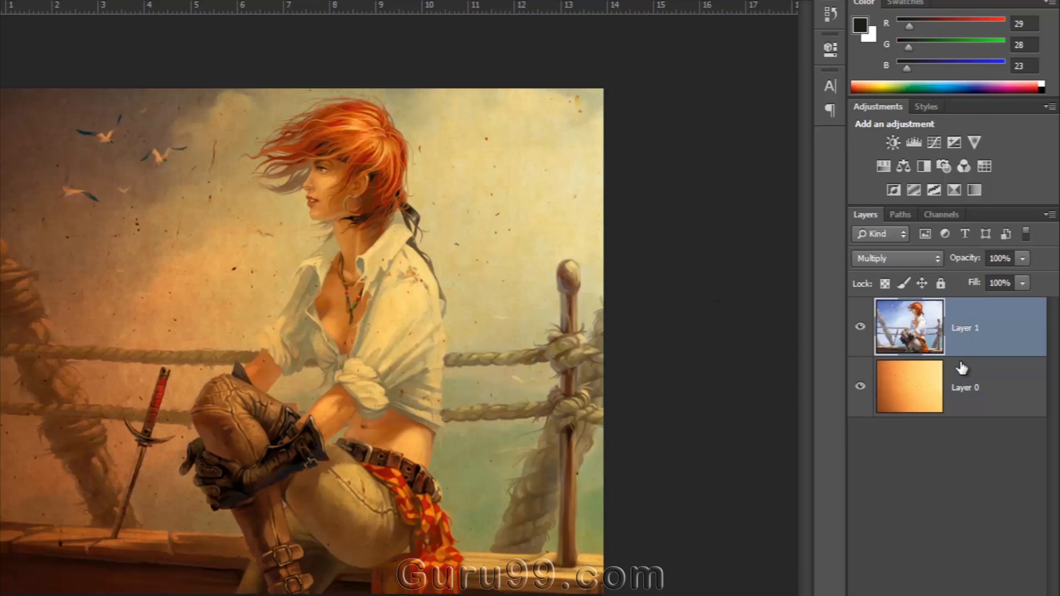
left_click(896, 259)
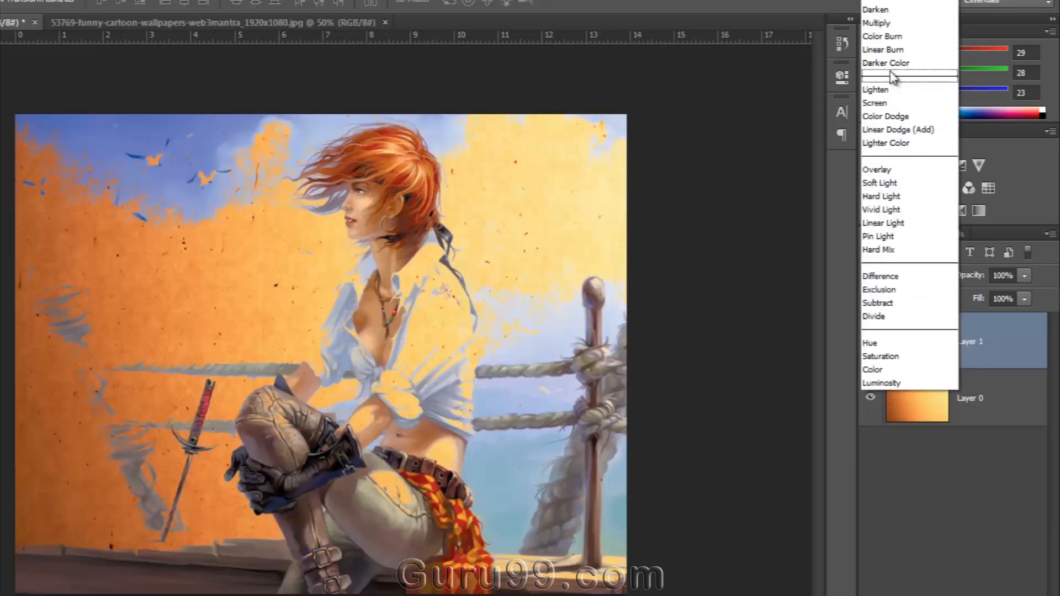
mouse_move(882, 36)
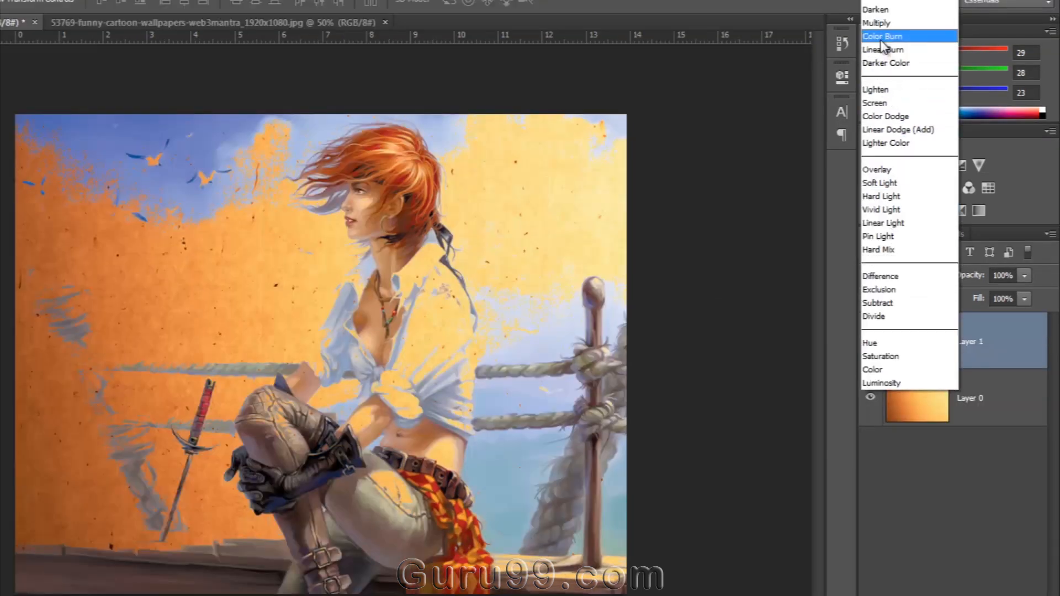
left_click(881, 36)
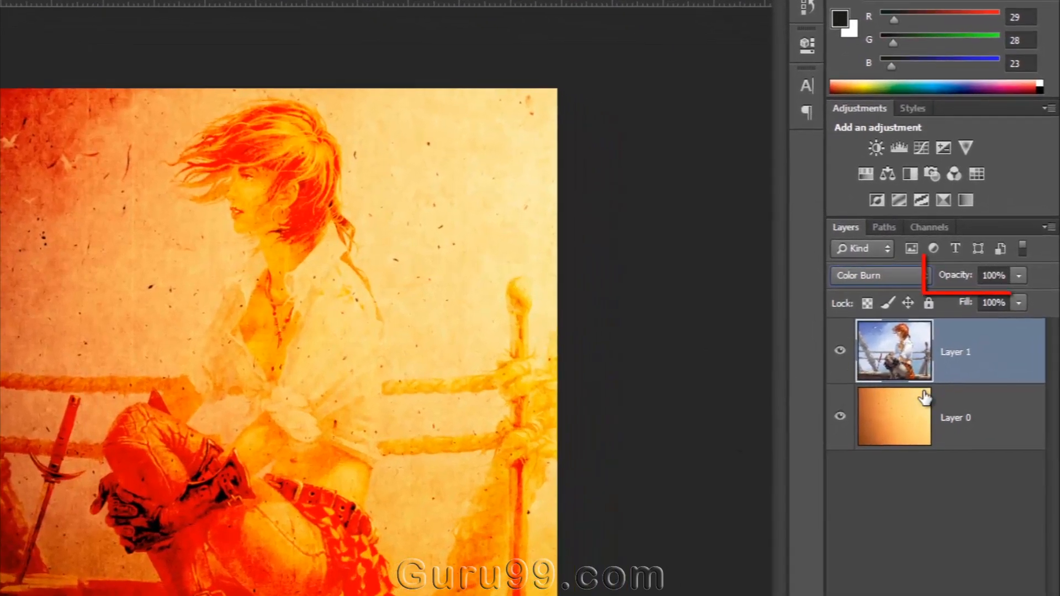
left_click(892, 417)
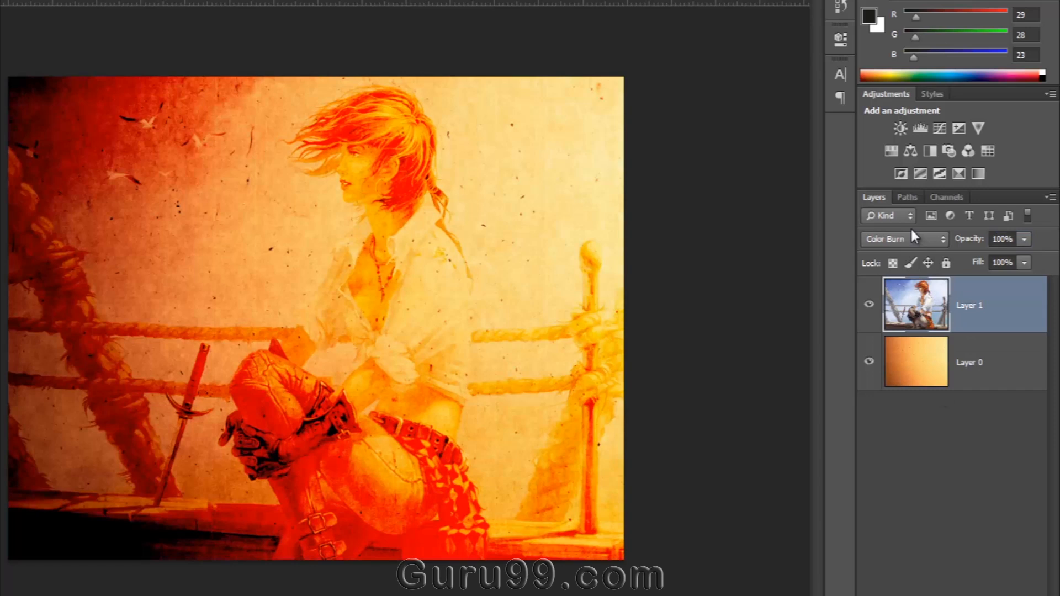
left_click(904, 238)
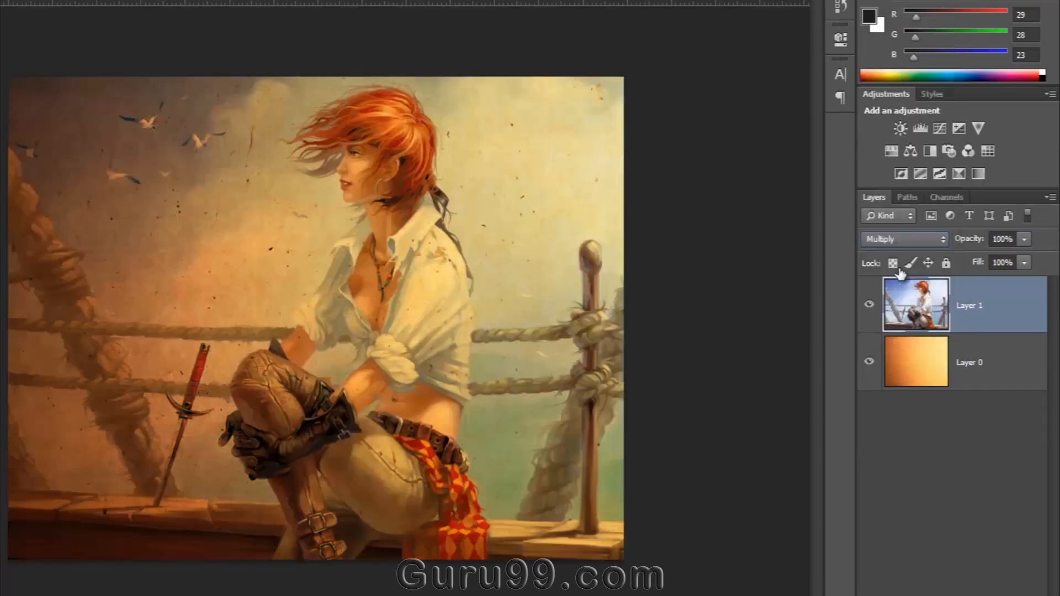